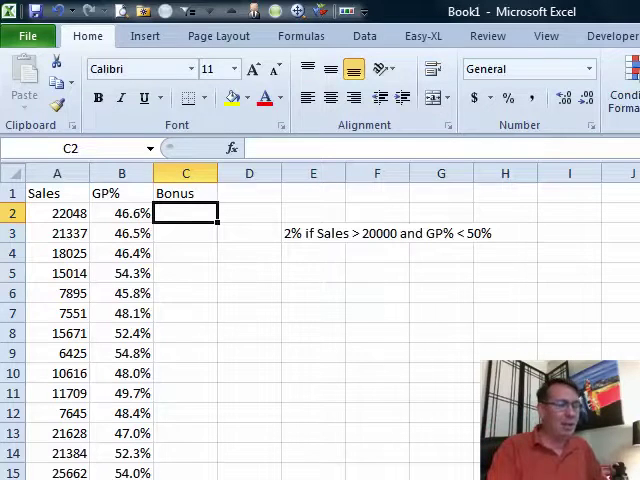
Begin C2's formula =IF(AND(A2>20000,B2>0.5) testing sales over 20000 and GP% over 0.5.
text(=IF)
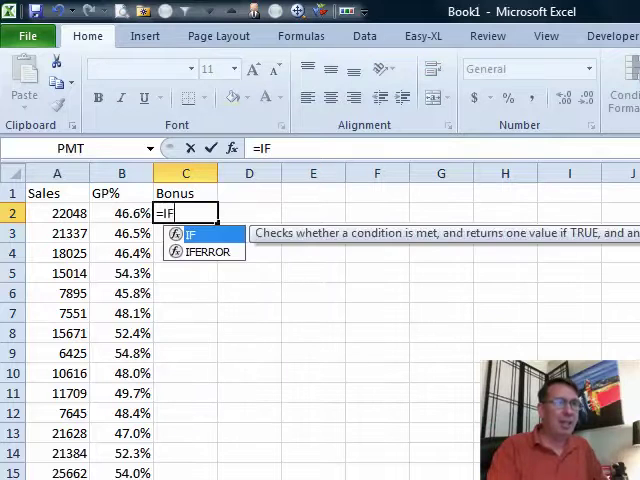
text((AND()
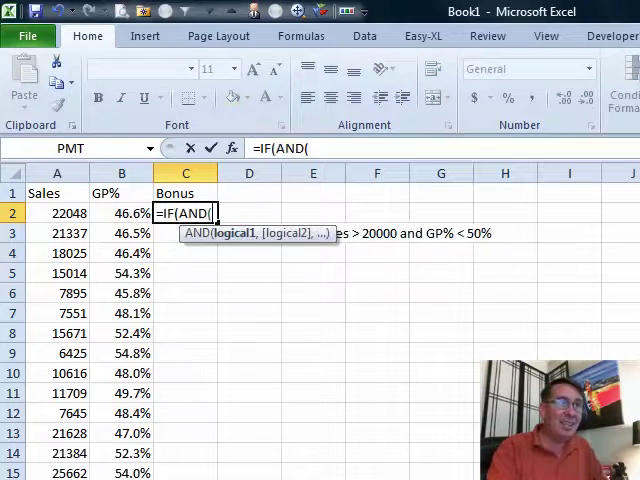
text(A2>200)
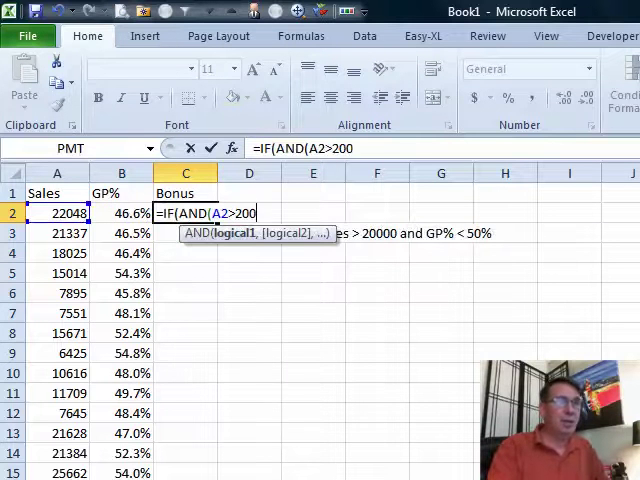
text(00,B2)
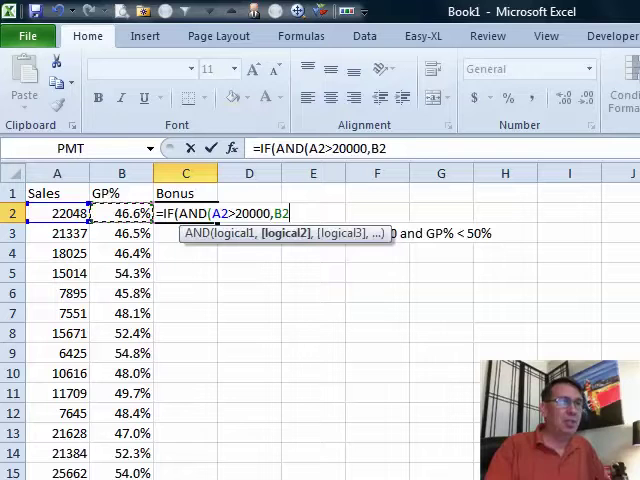
text(>)
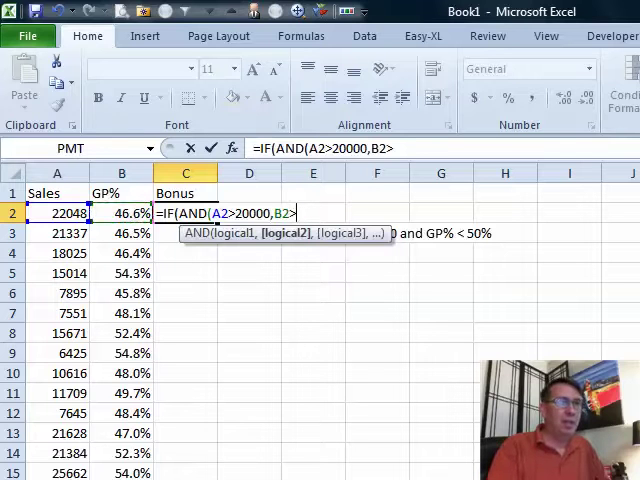
text(>0.5)
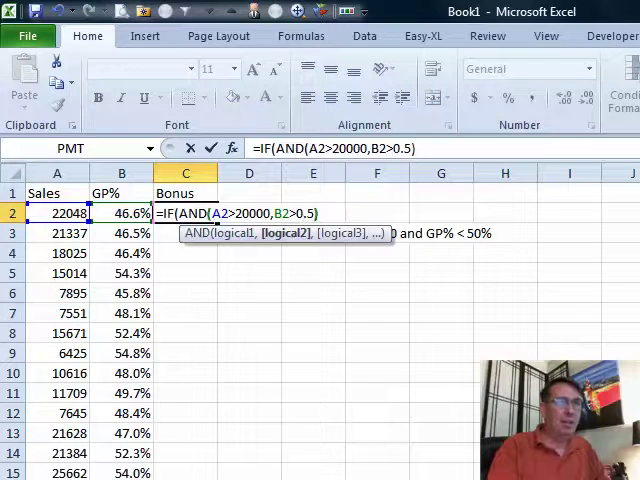
Add the bonus amount 0.02*A2 with 0 as the value when conditions fail.
text(,0.02*)
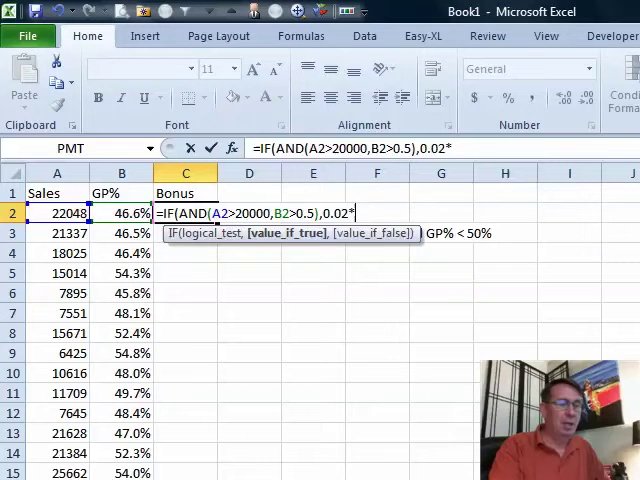
text(A2,0)
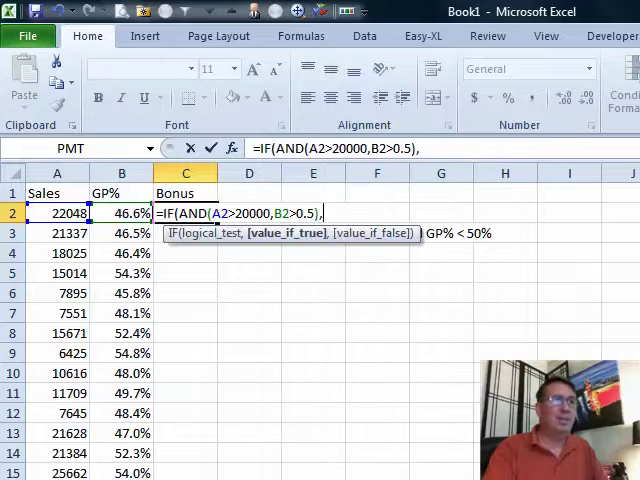
Retype the formula's ending as 2%*A2,0 so the bonus is 2% of sales.
text(,2%)
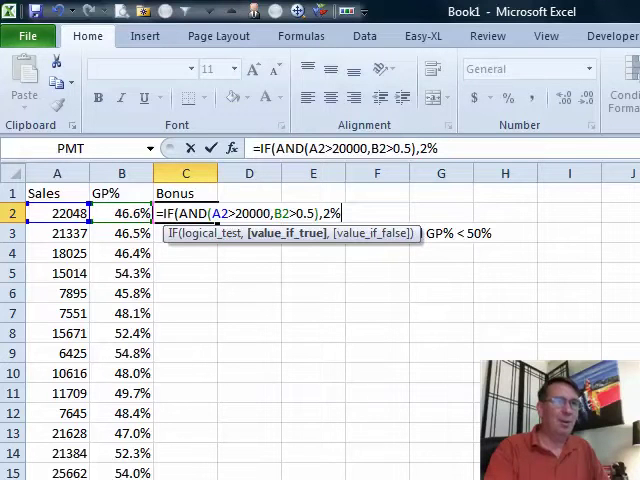
text(*)
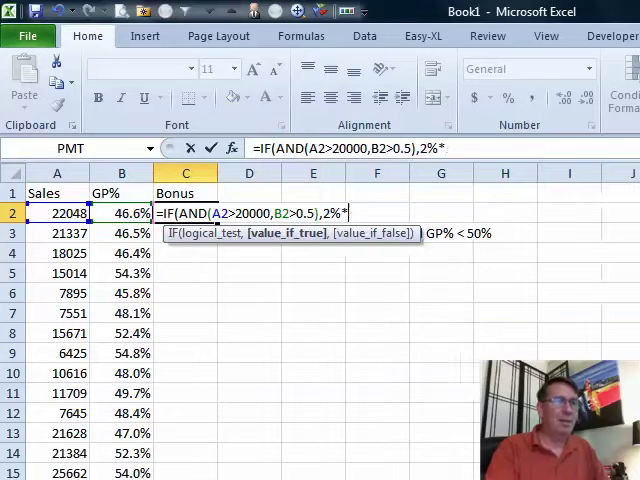
text(A2,0)
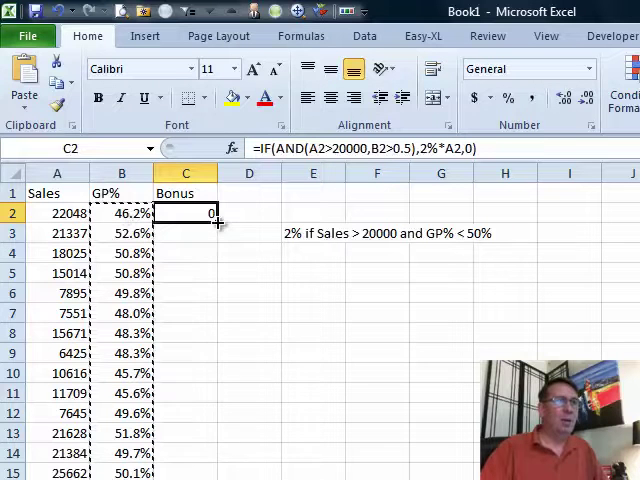
Copy the bonus formula down column C, giving amounts like 426.74 or 0.
drag(184, 212, 184, 472)
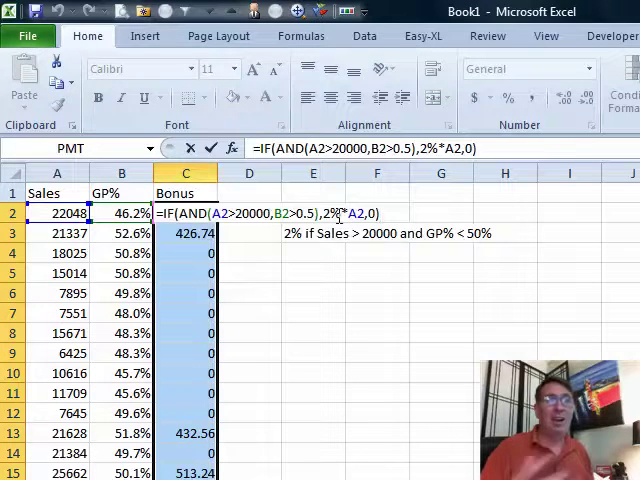
mouse_move(438, 232)
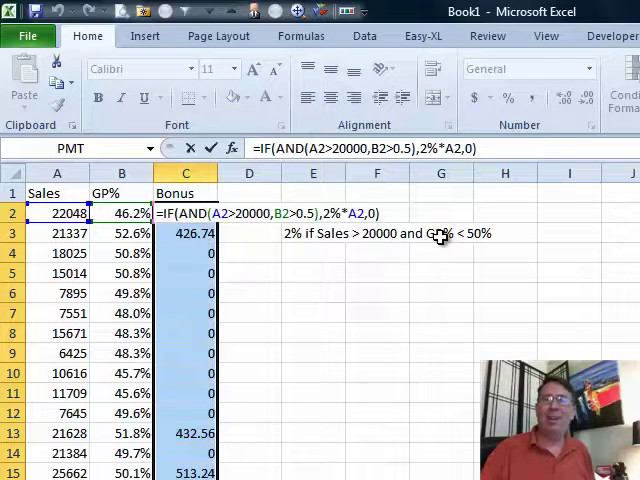
mouse_move(424, 232)
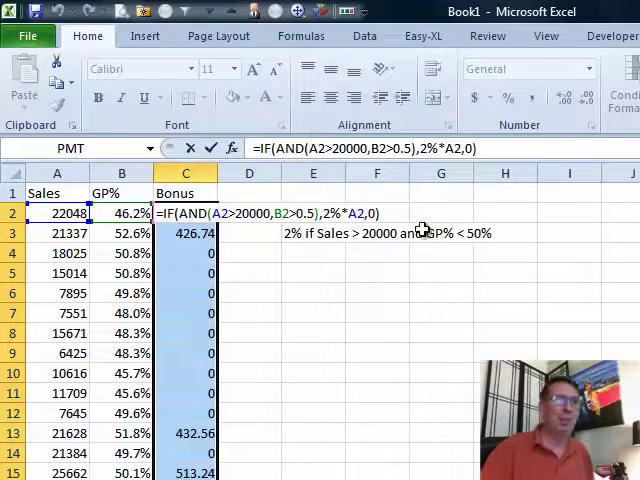